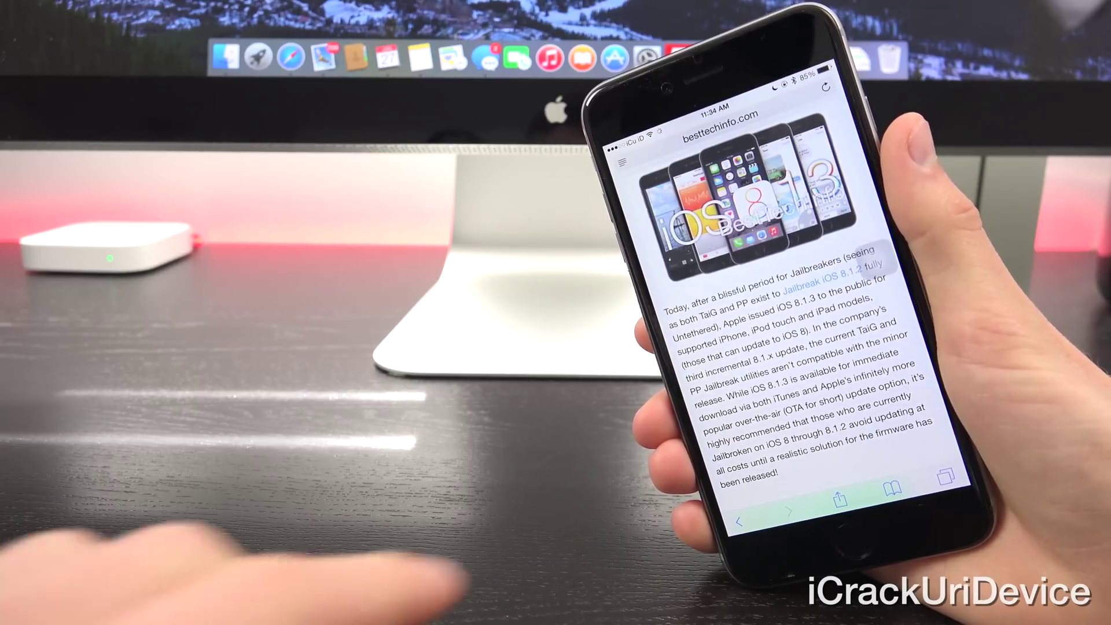
# Step: Switch to the evasi0njailbreak.com tab with the article on updating to iOS 8.1.3
pyautogui.click(947, 479)
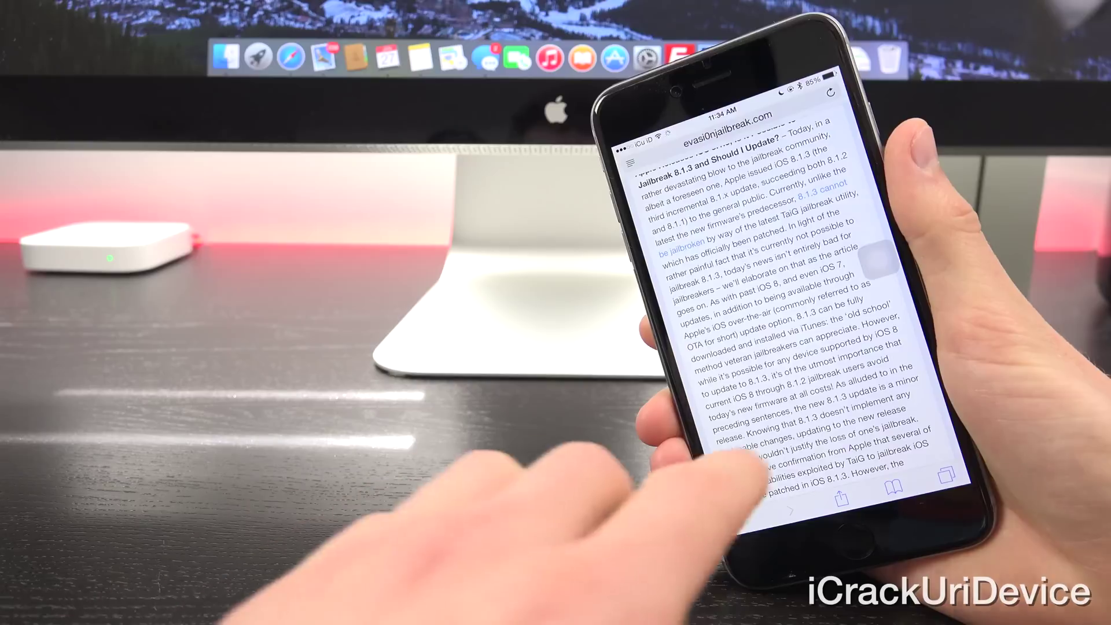
pyautogui.scroll(-3)
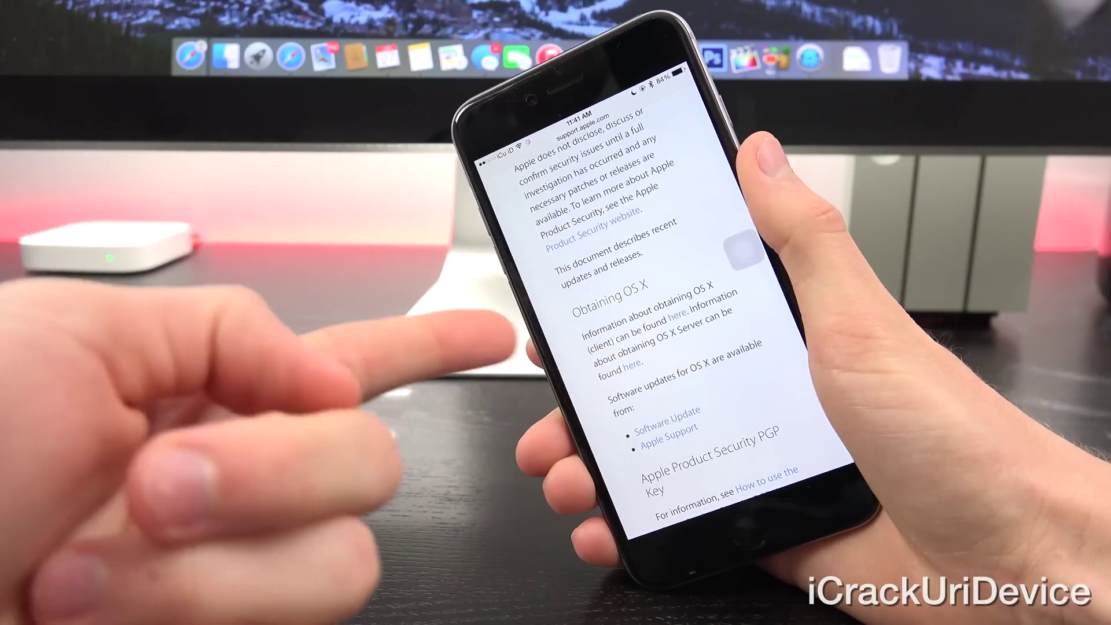
# Step: Scroll Apple's support page down to the Security updates table listing iOS 8.1.2
pyautogui.scroll(-3)
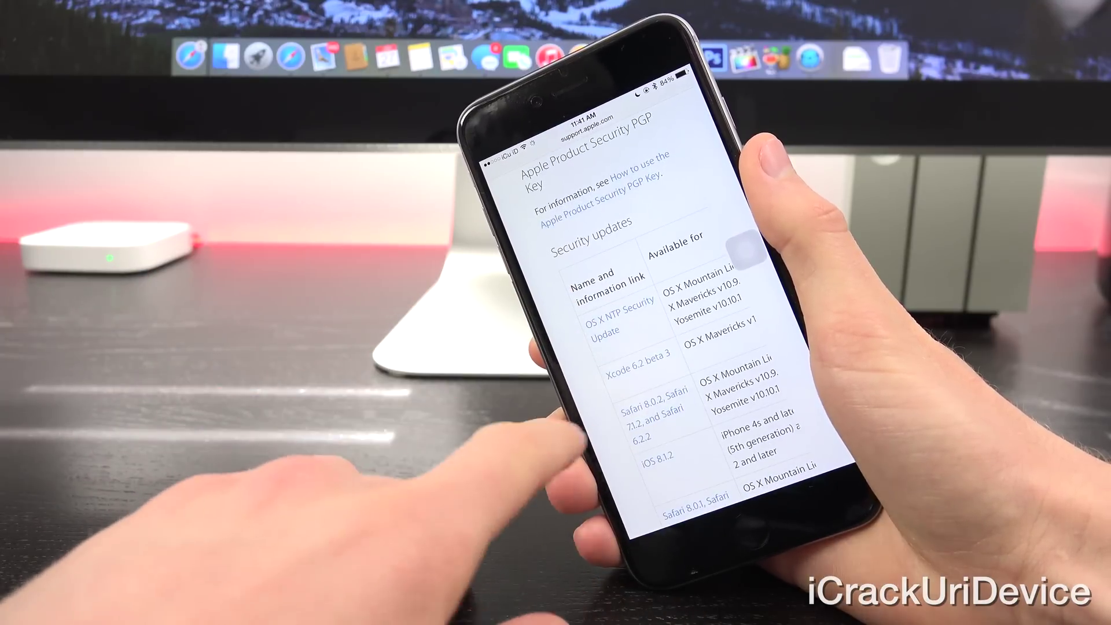